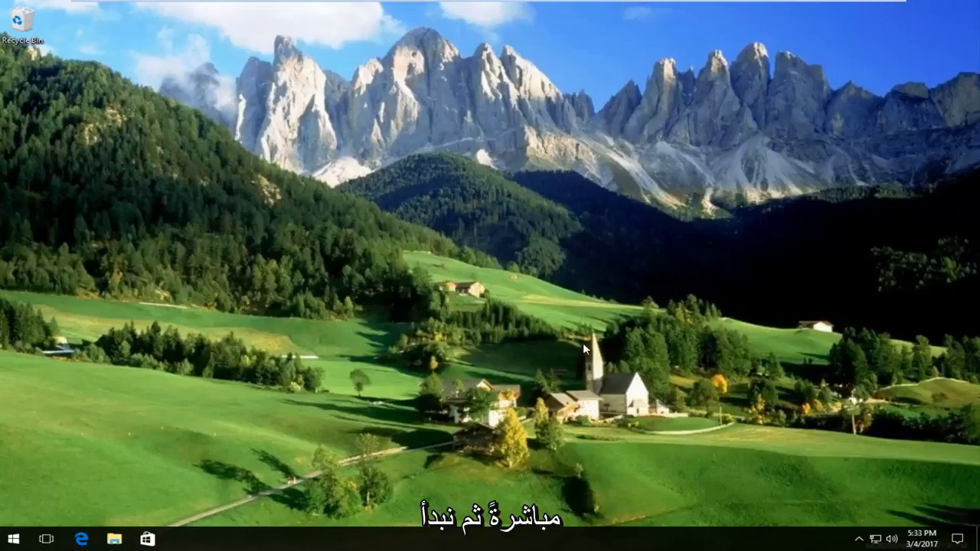
# Search the Start menu for 'int' to bring up Internet Options
pyautogui.click(12, 539)
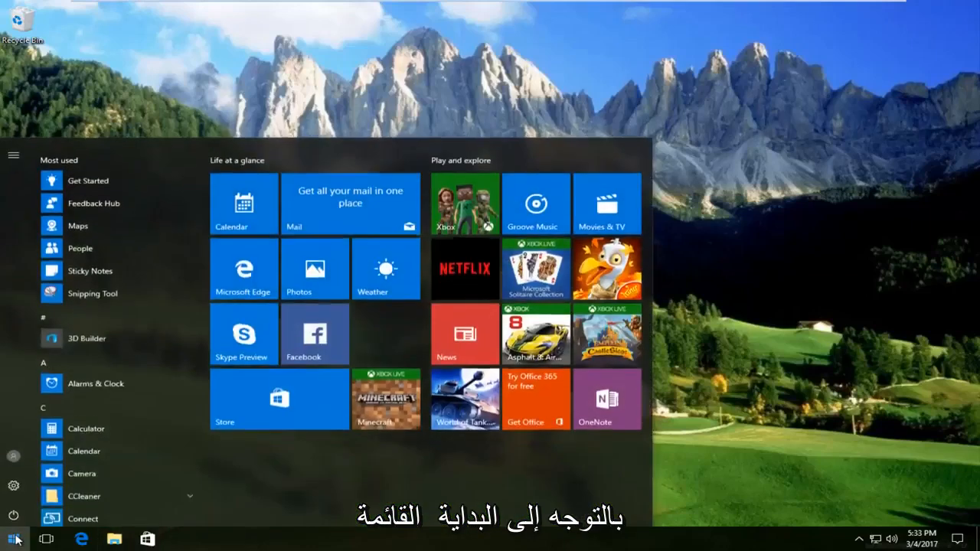
pyautogui.write('int')
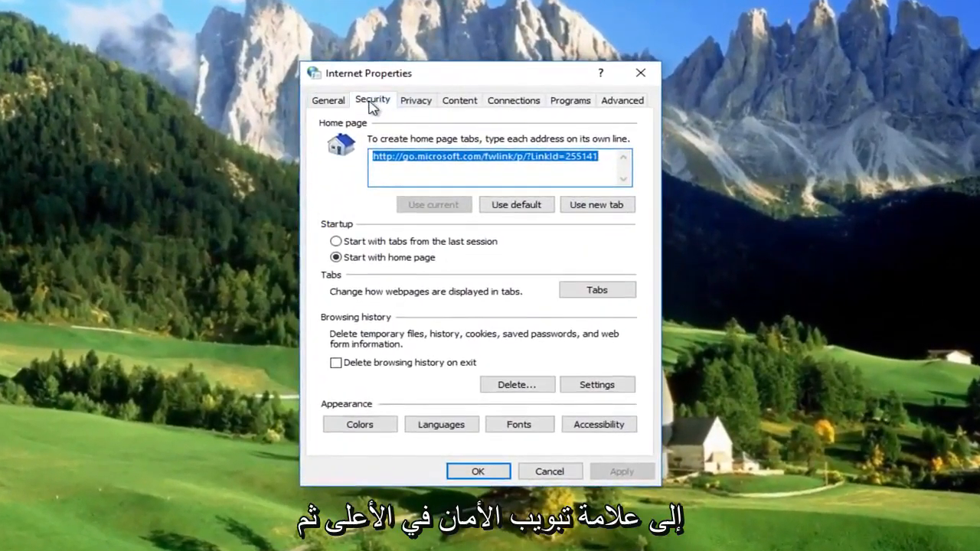
# Show the Security zone settings of Internet Properties
pyautogui.click(372, 101)
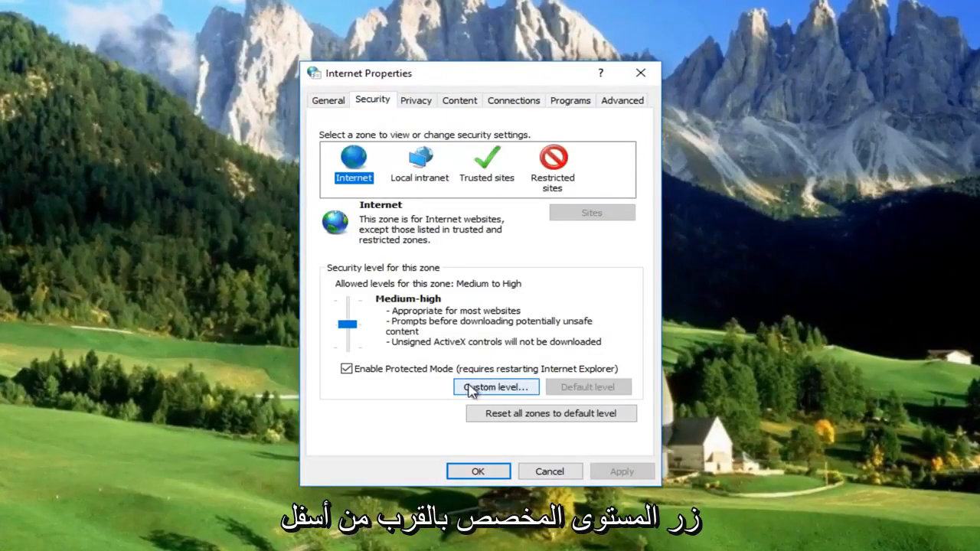
# Review the Internet zone's custom level, leaving unsafe-file launching at Prompt, and confirm it
pyautogui.click(496, 385)
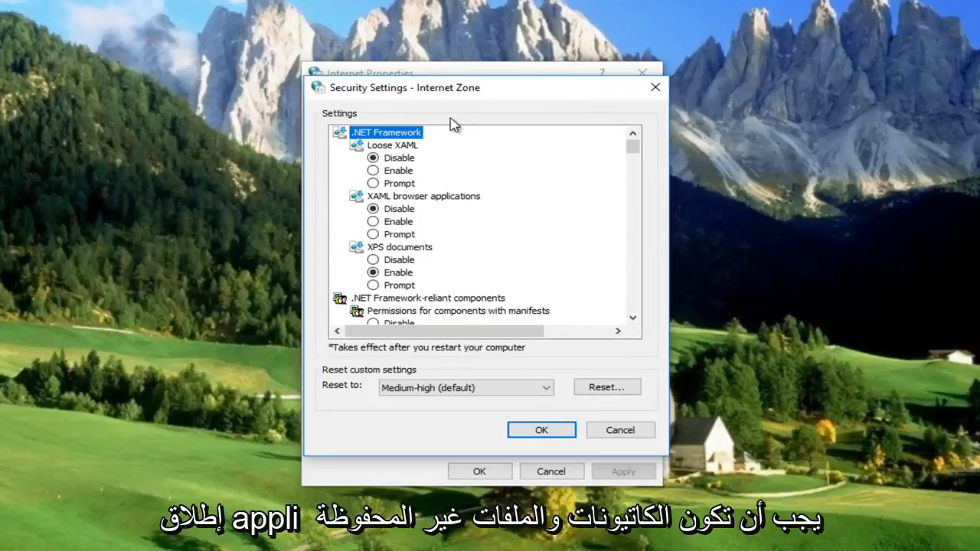
pyautogui.scroll(-3)
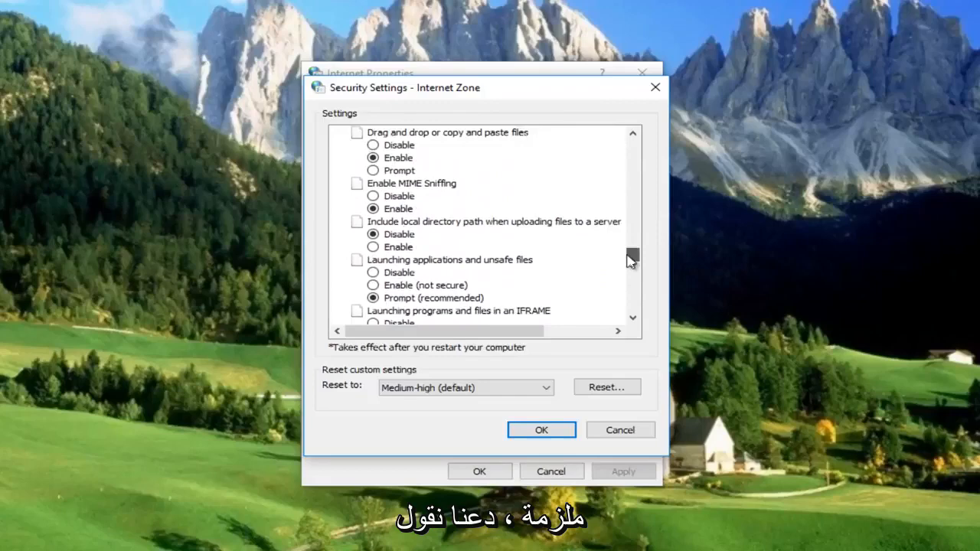
pyautogui.scroll(-3)
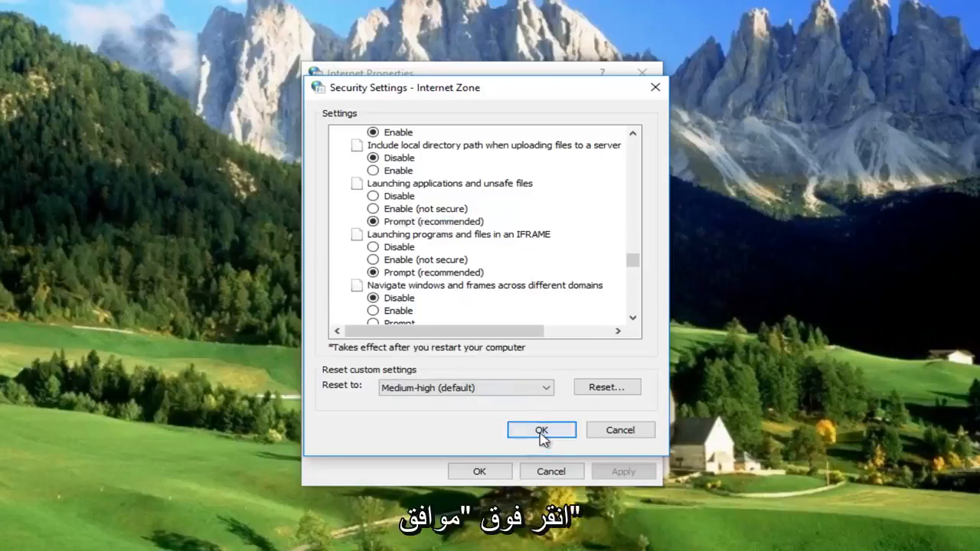
pyautogui.click(543, 429)
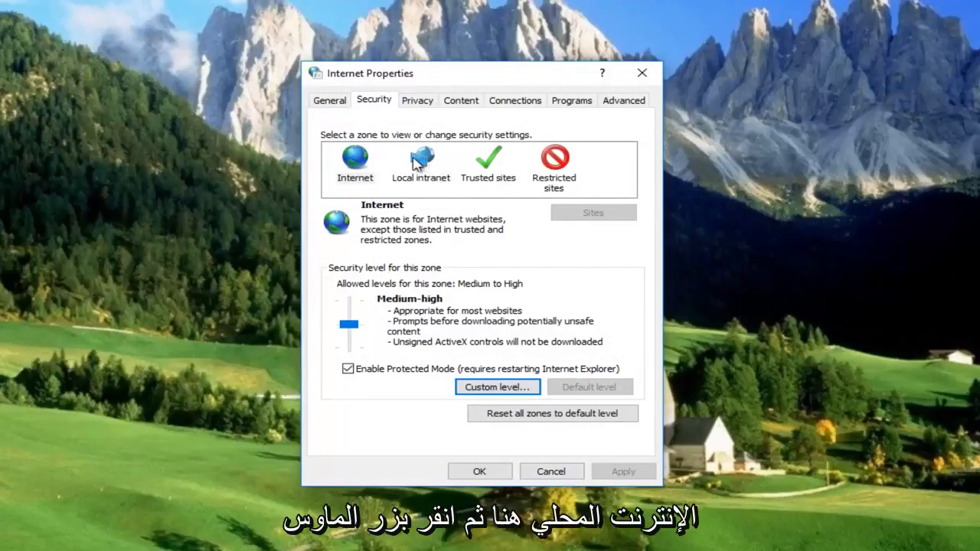
# Clear 'Include all network paths (UNCs)' in the Local intranet zone's Sites options
pyautogui.click(421, 165)
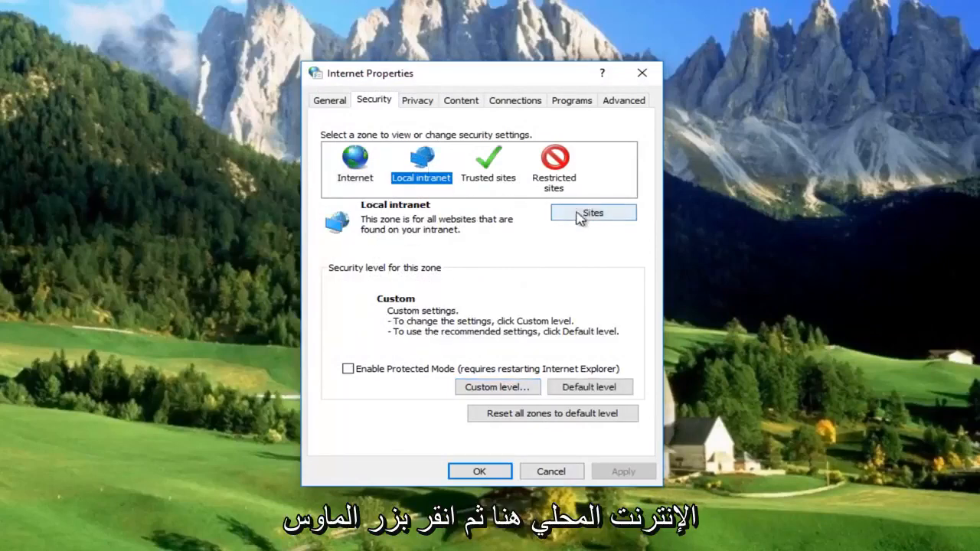
pyautogui.click(592, 213)
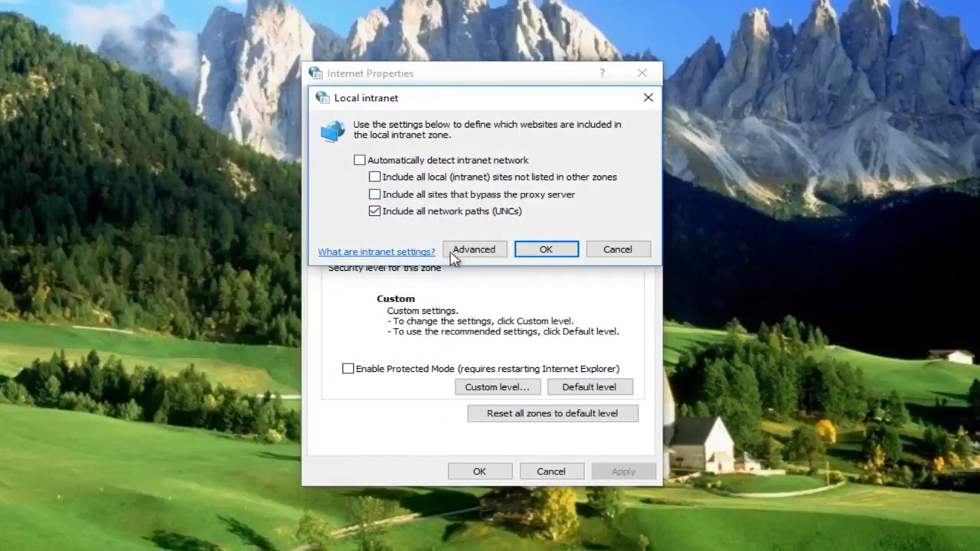
pyautogui.click(374, 211)
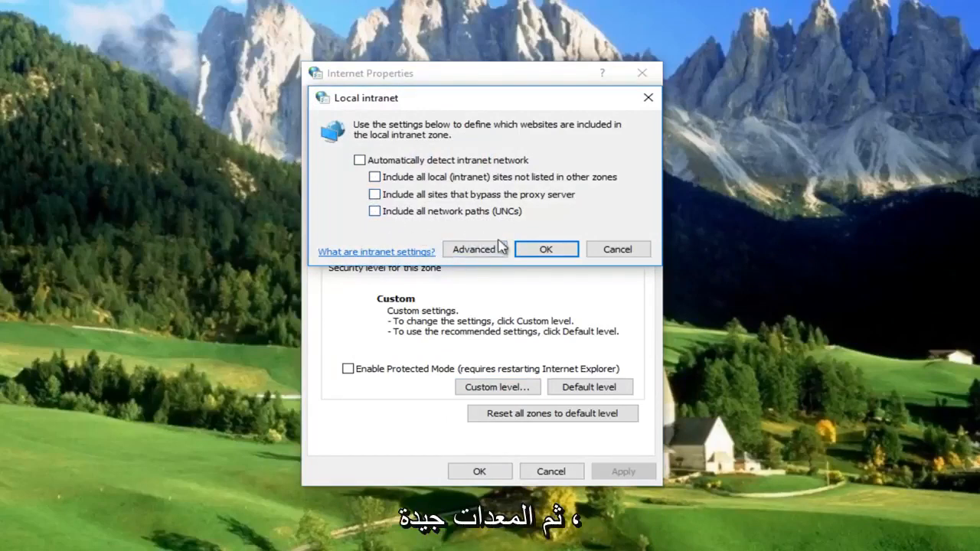
pyautogui.click(545, 248)
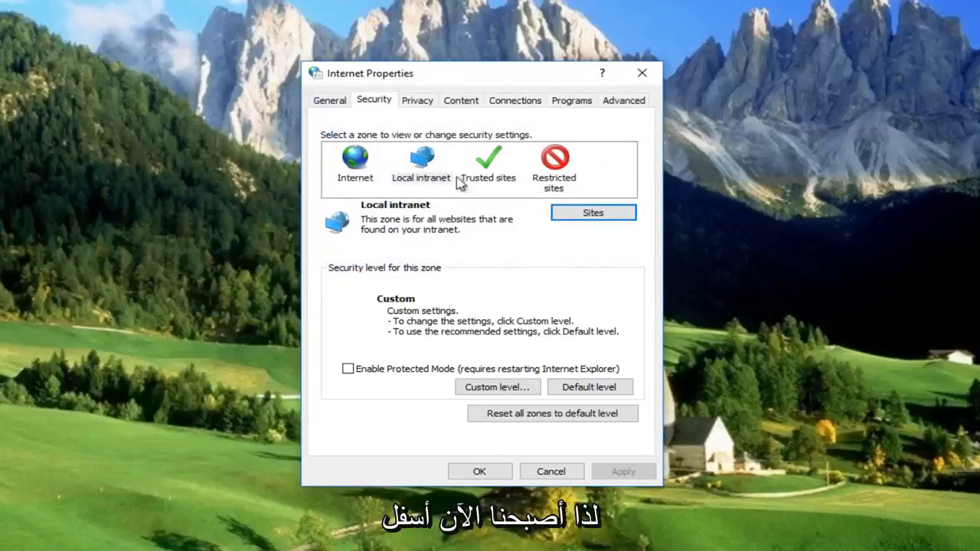
# Set Launching applications and unsafe files to Prompt for Local intranet and confirm the warning
pyautogui.click(420, 165)
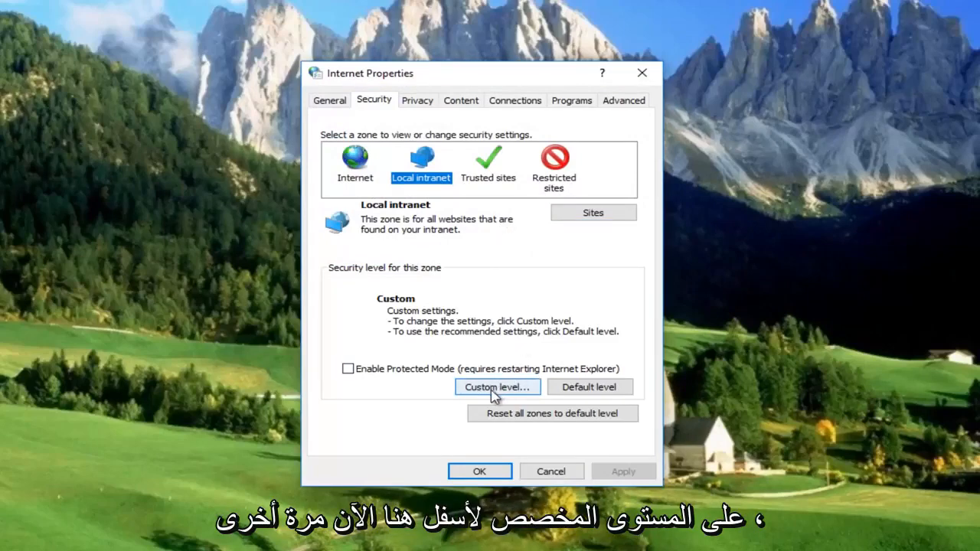
pyautogui.click(497, 386)
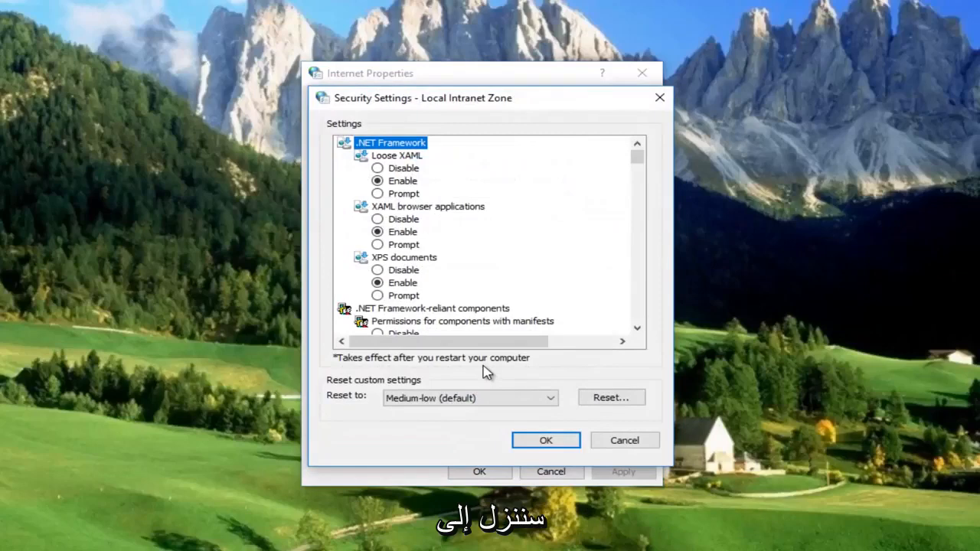
pyautogui.moveTo(493, 349)
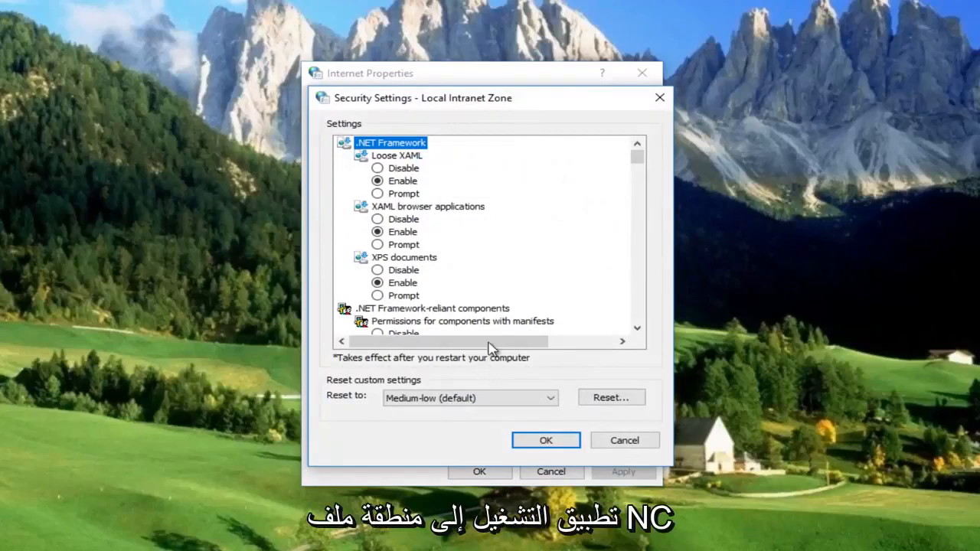
pyautogui.scroll(-3)
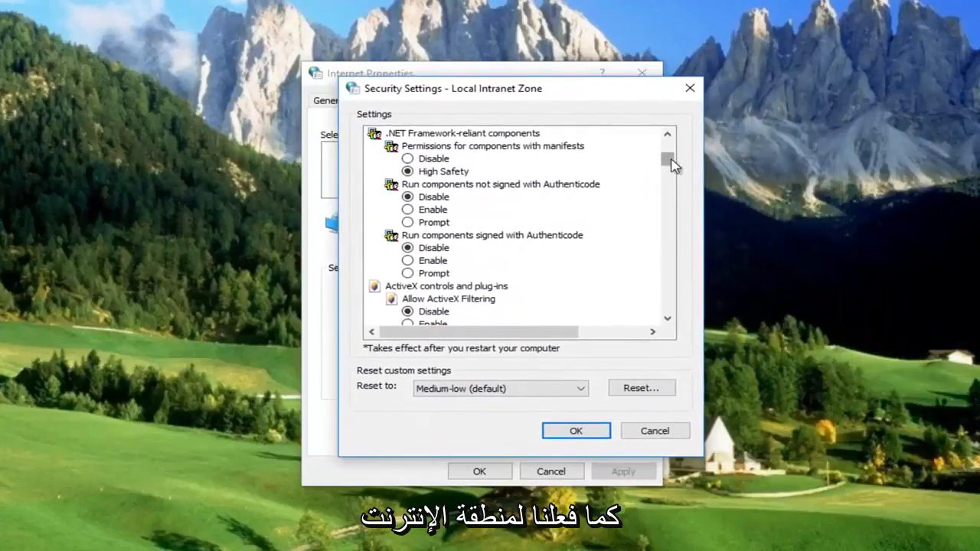
pyautogui.scroll(-3)
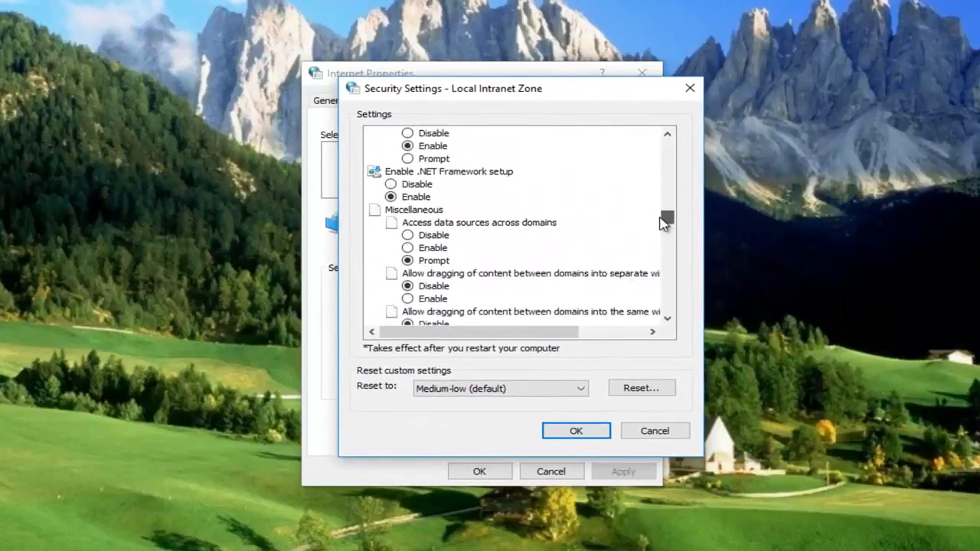
pyautogui.scroll(-3)
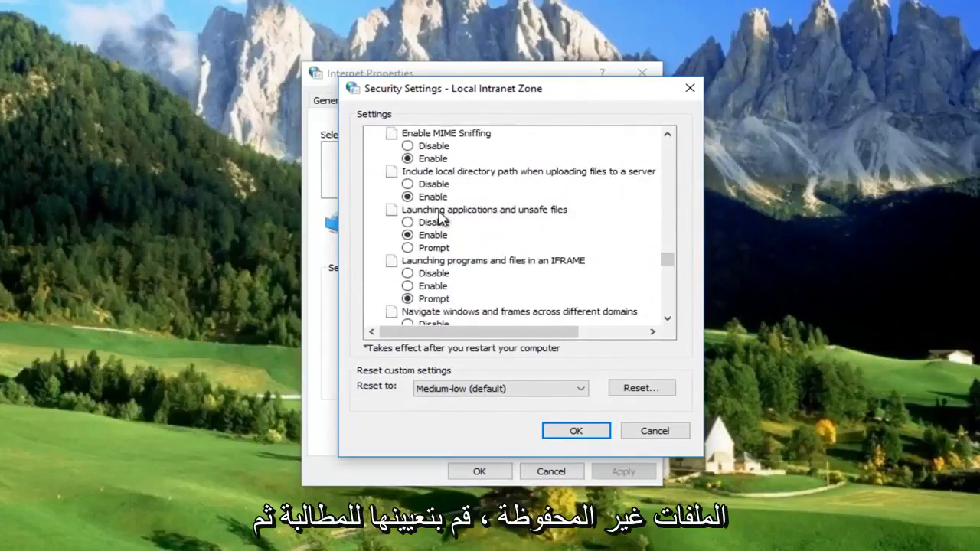
pyautogui.click(407, 248)
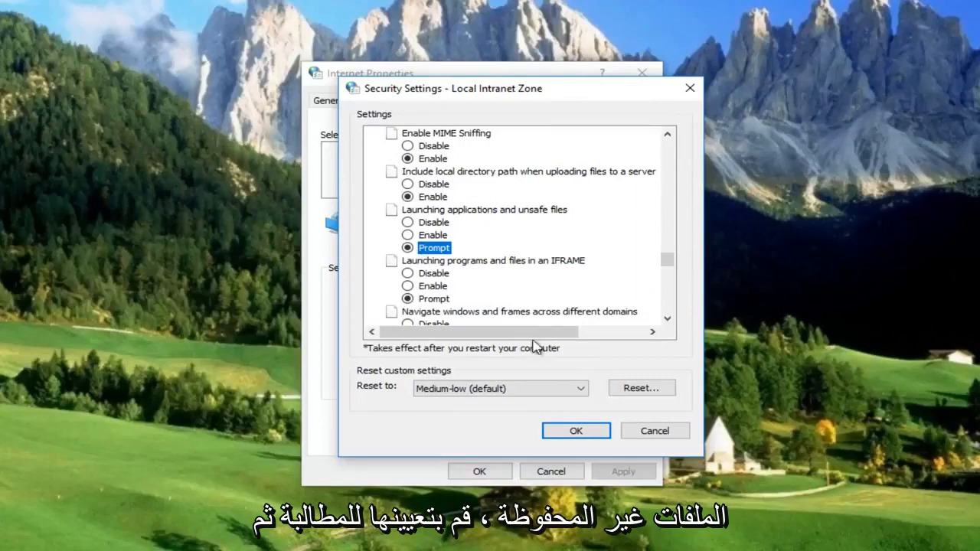
pyautogui.click(576, 431)
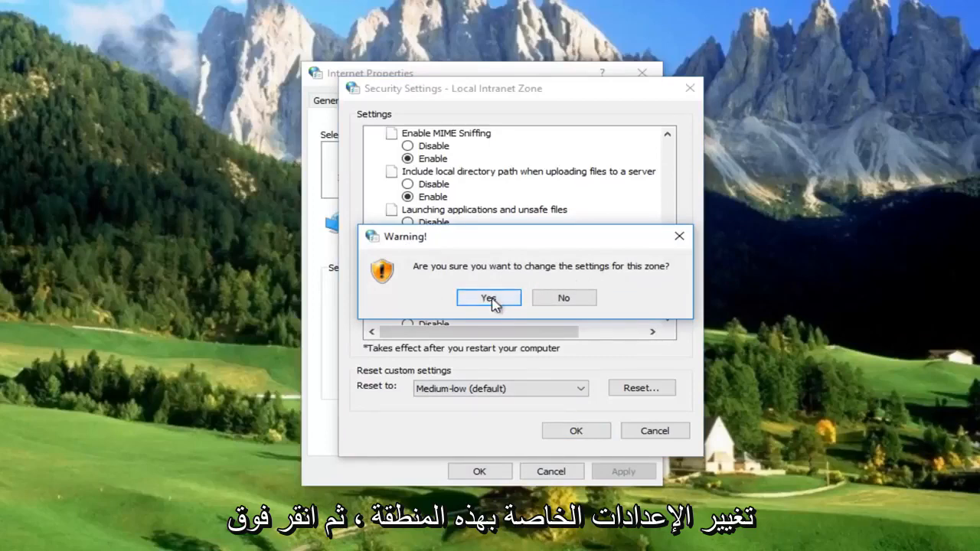
pyautogui.click(489, 298)
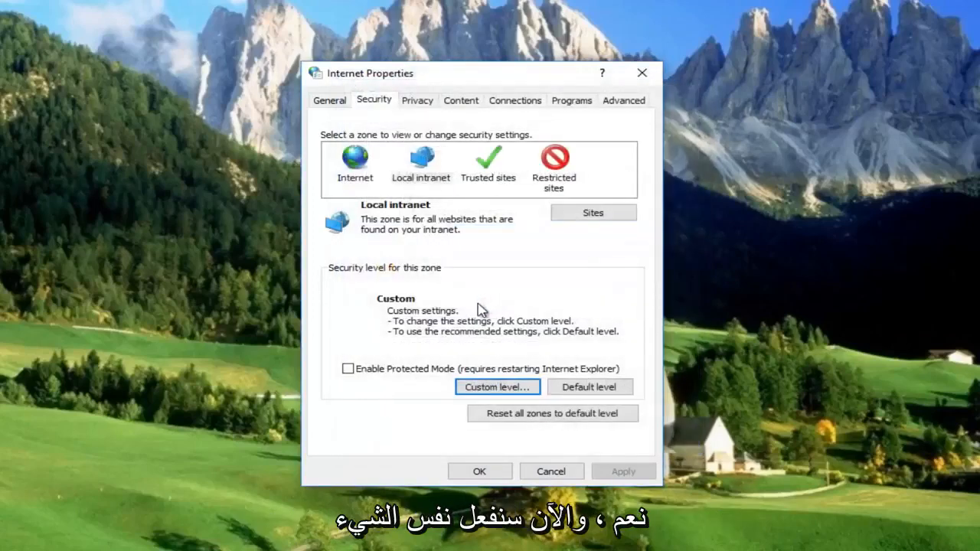
# Check the Trusted sites custom level, verifying unsafe-file launching is at Prompt, and close it
pyautogui.click(487, 162)
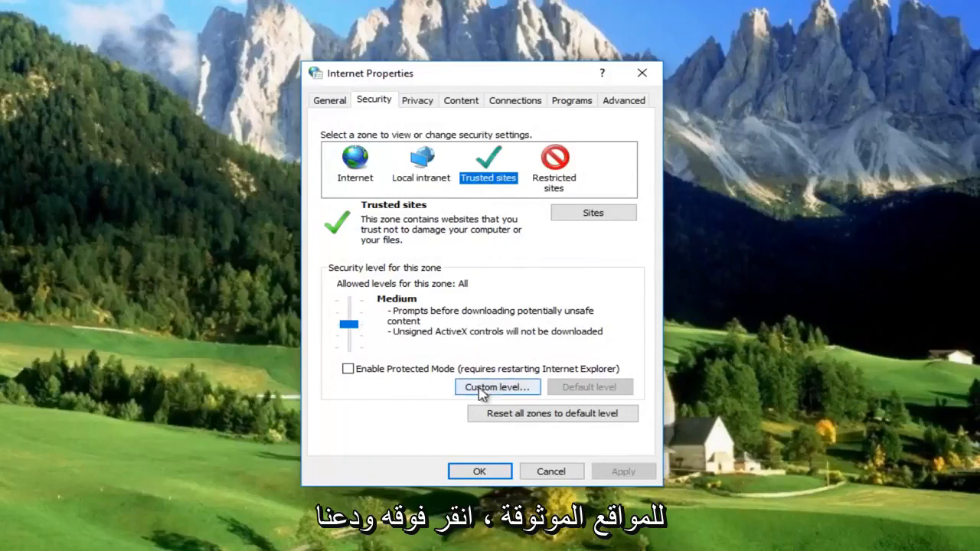
pyautogui.click(496, 386)
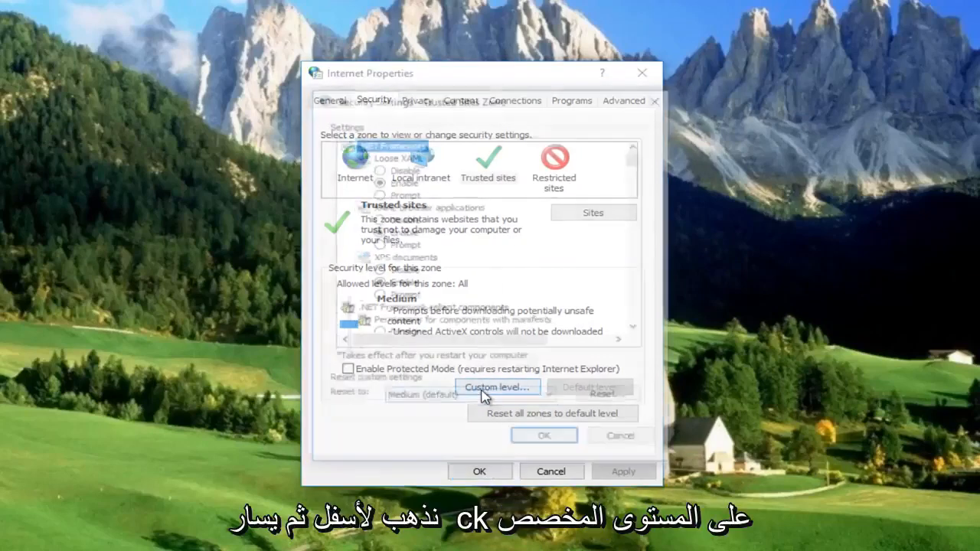
pyautogui.click(496, 386)
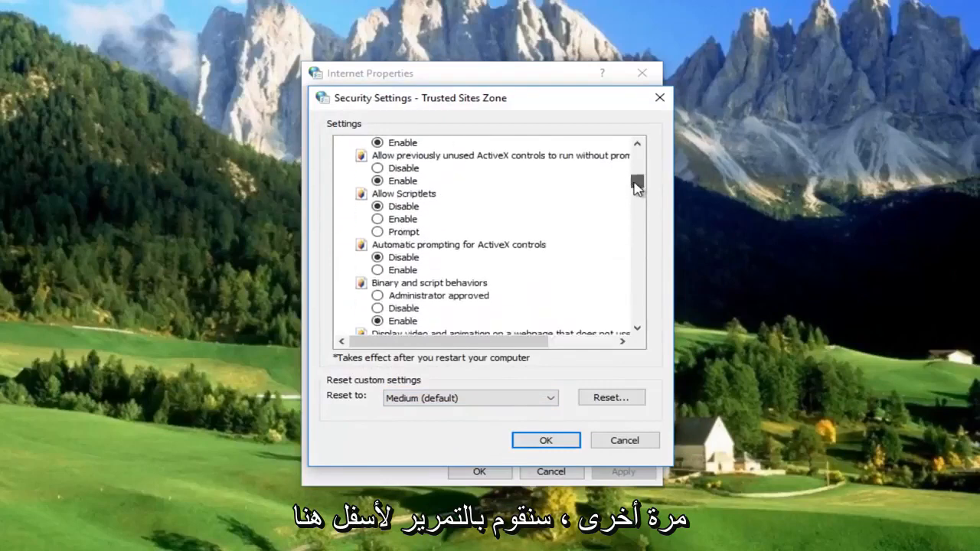
pyautogui.moveTo(637, 187); pyautogui.dragTo(637, 217)
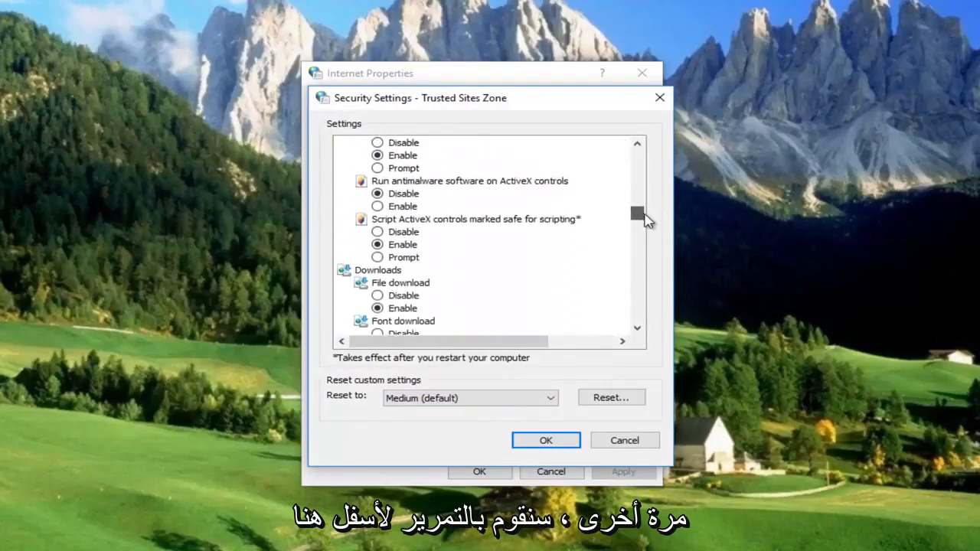
pyautogui.scroll(-3)
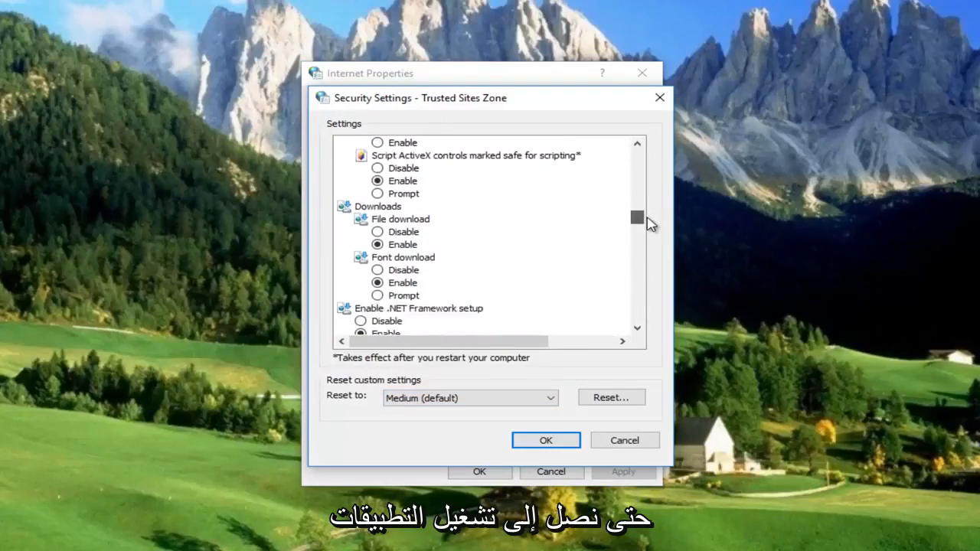
pyautogui.scroll(-3)
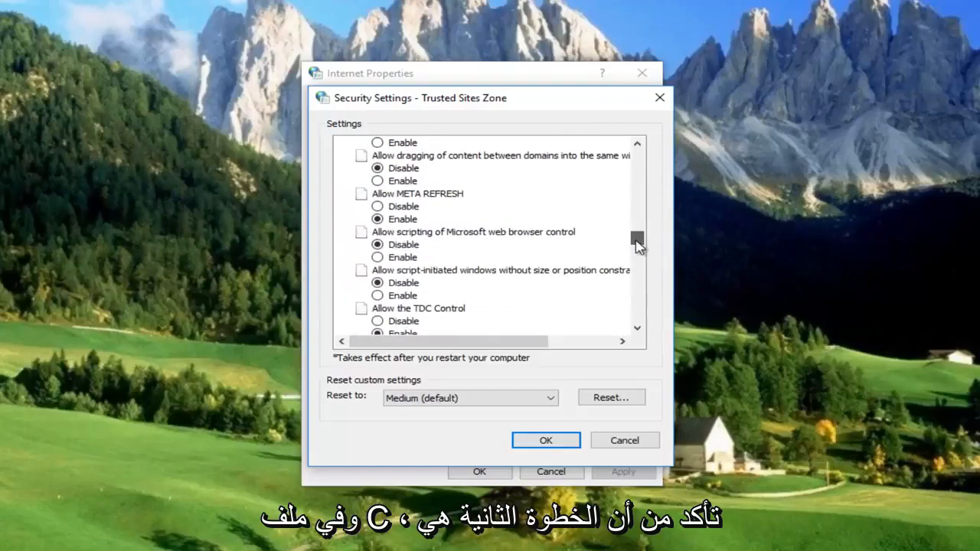
pyautogui.scroll(-3)
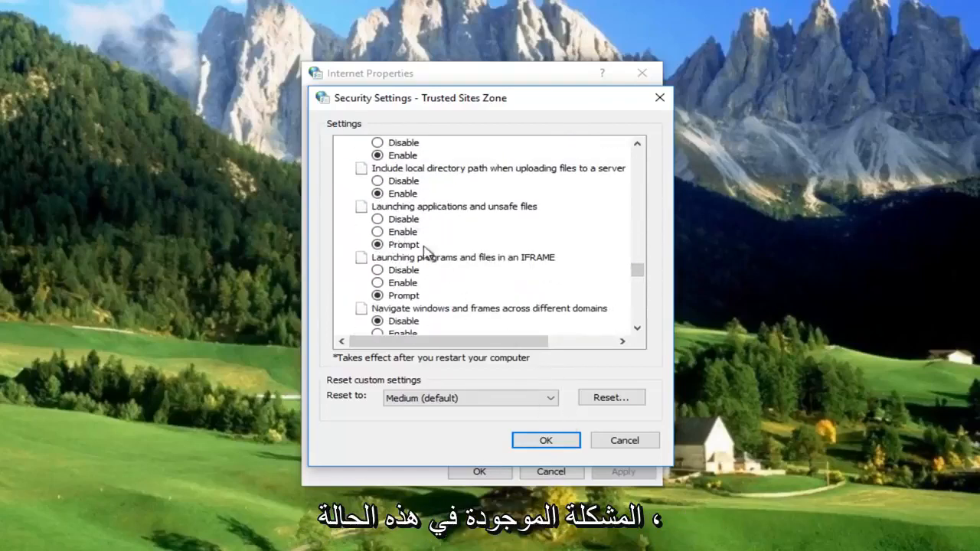
pyautogui.click(545, 439)
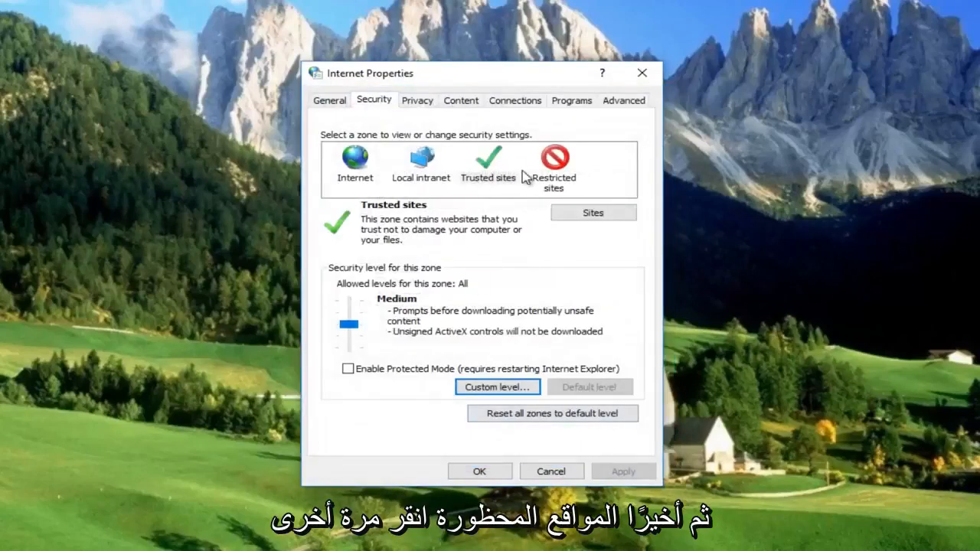
# Set Launching applications and unsafe files to Prompt for Restricted sites and confirm the warning
pyautogui.click(555, 160)
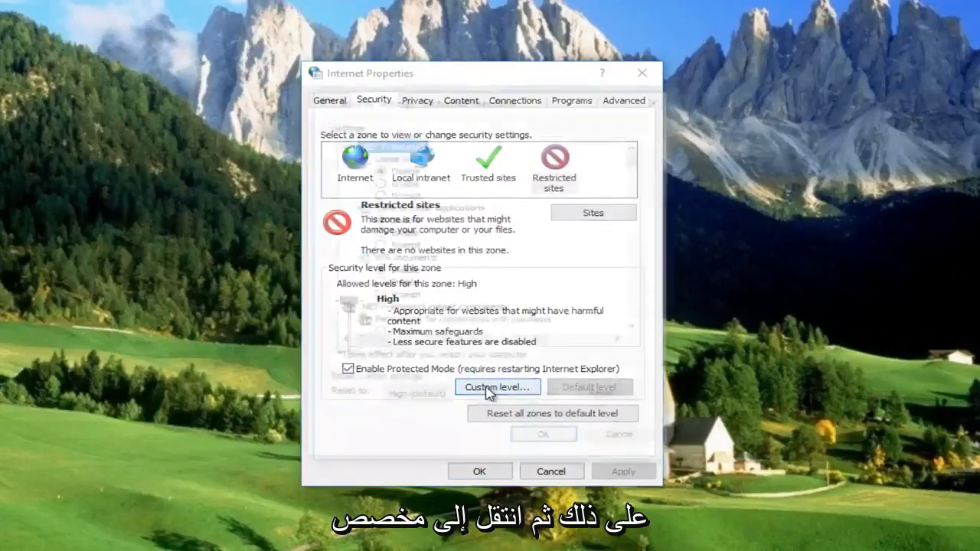
pyautogui.click(497, 386)
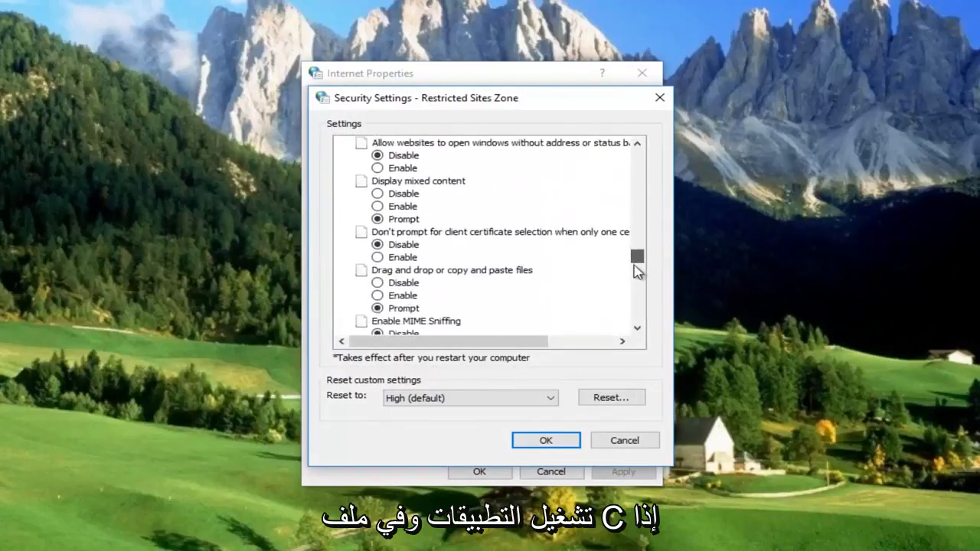
pyautogui.scroll(-3)
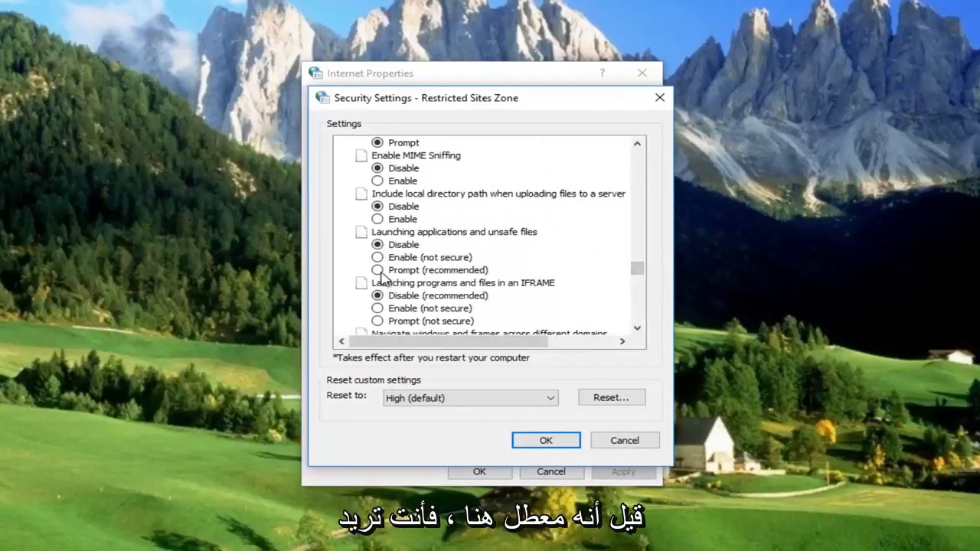
pyautogui.click(377, 269)
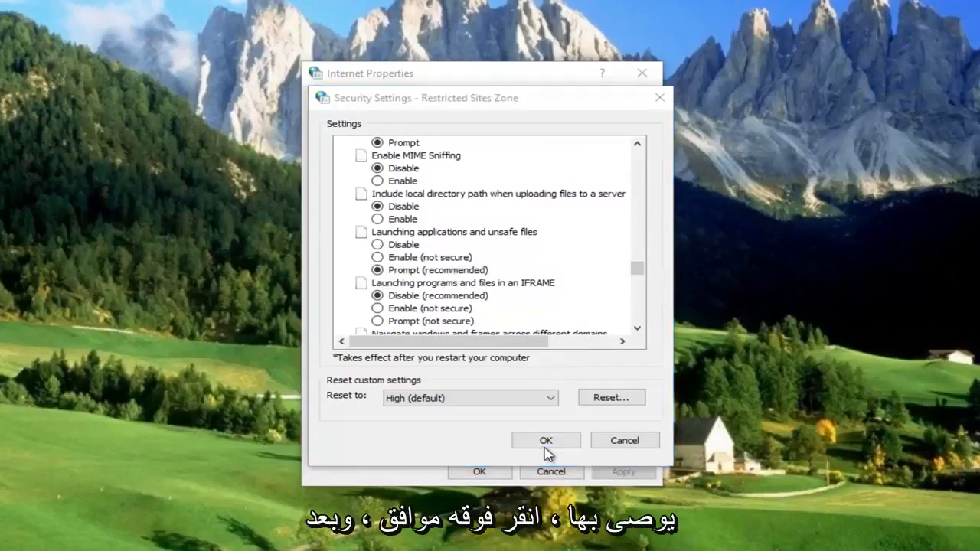
pyautogui.click(546, 441)
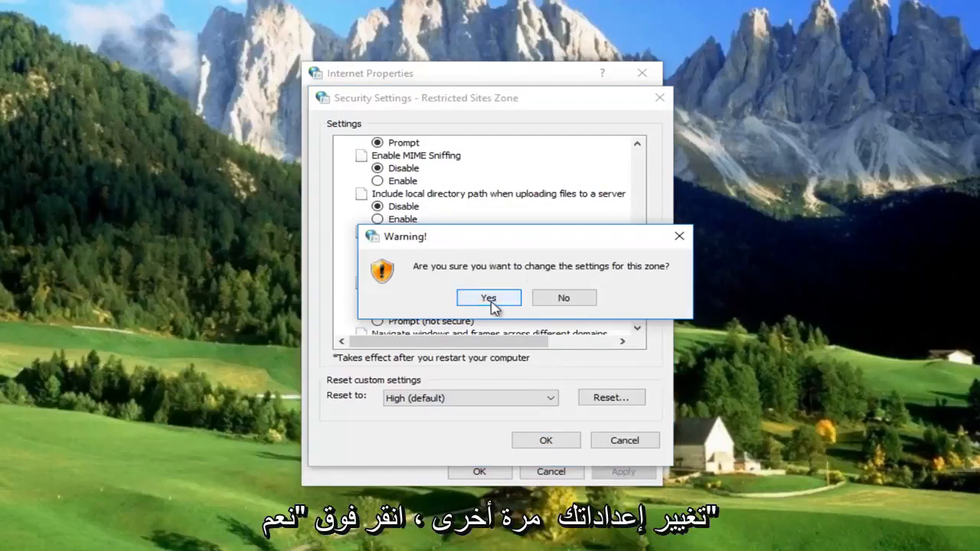
pyautogui.click(488, 298)
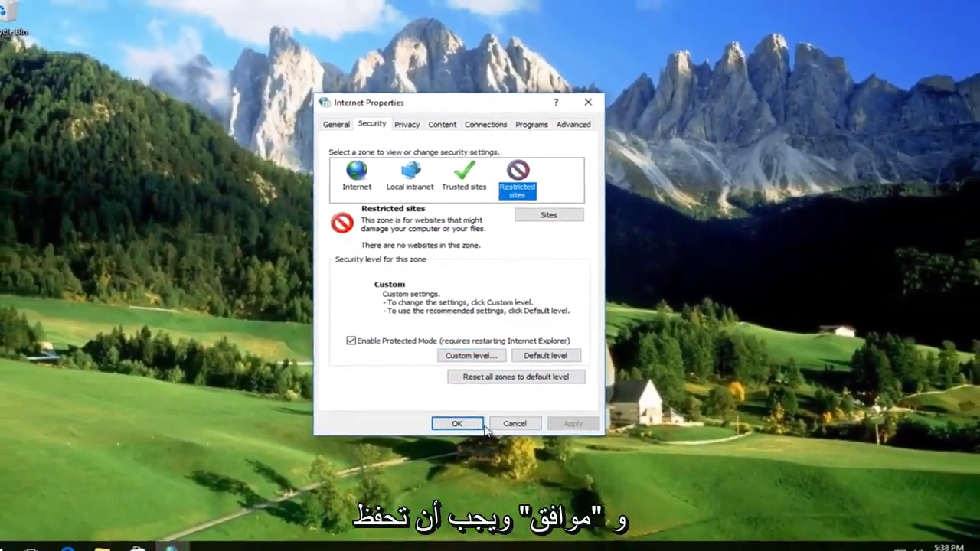
# Save all zone changes and close Internet Properties with OK
pyautogui.click(457, 423)
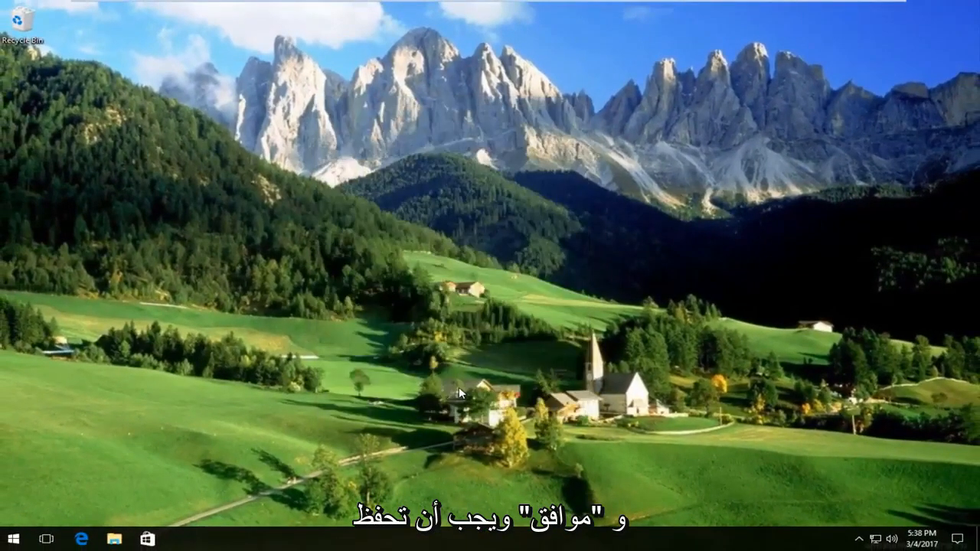